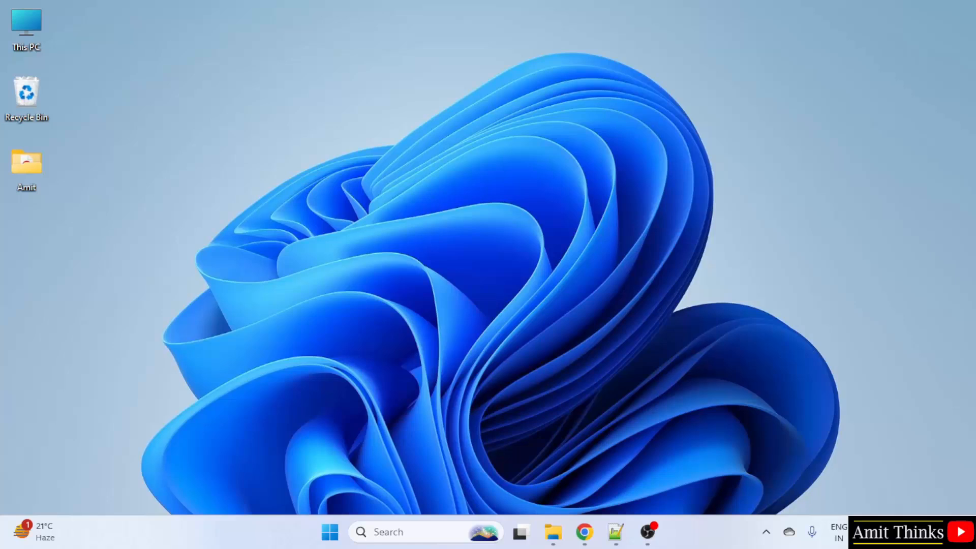
Launch Chrome and search Google for 'Tableau Desktop'.
left_click(584, 533)
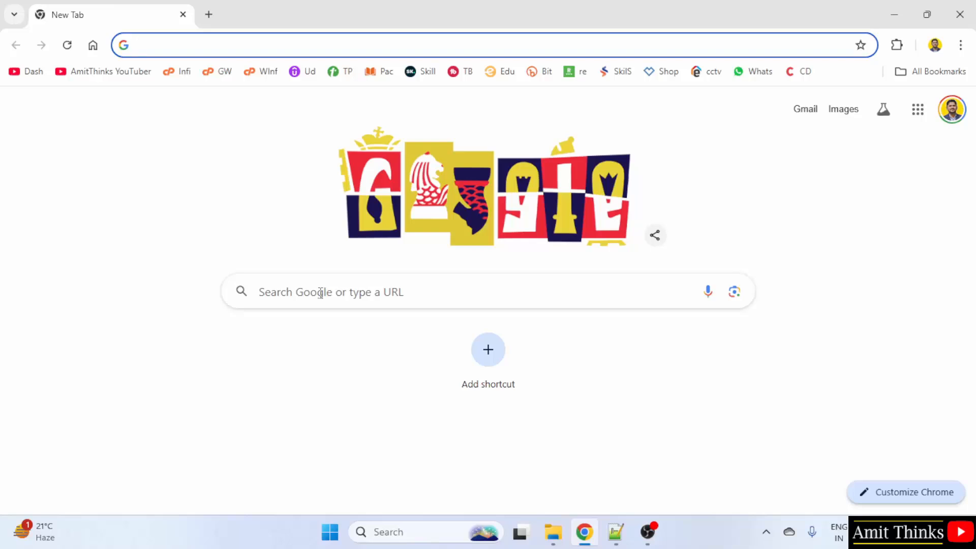
type("Tableau Desktop")
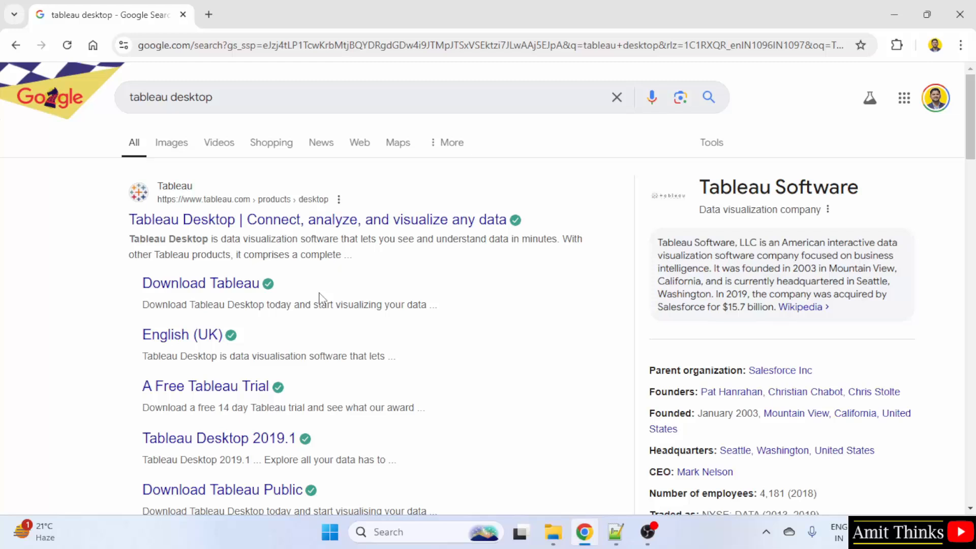
mouse_move(317, 219)
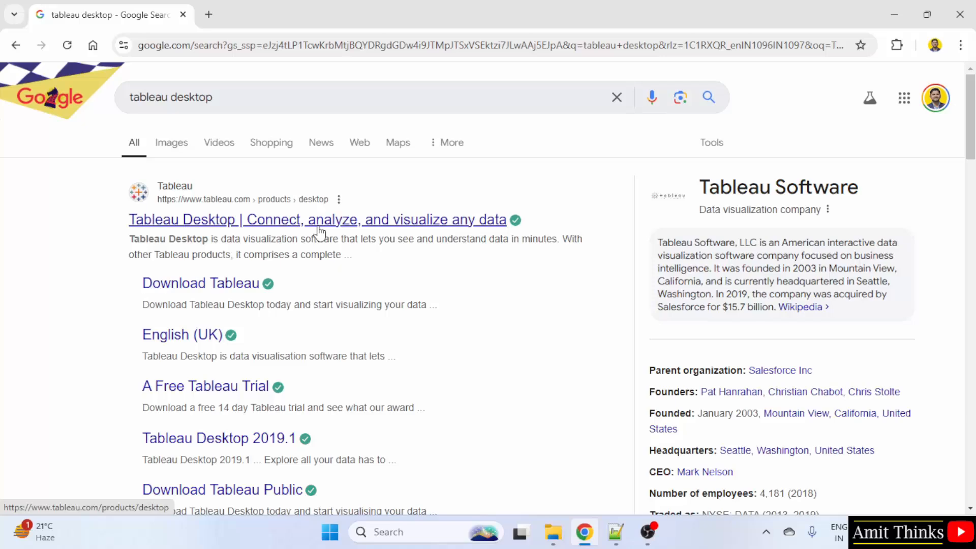
Go from the Tableau Desktop search result to its free 14-day trial sign-up page.
left_click(316, 219)
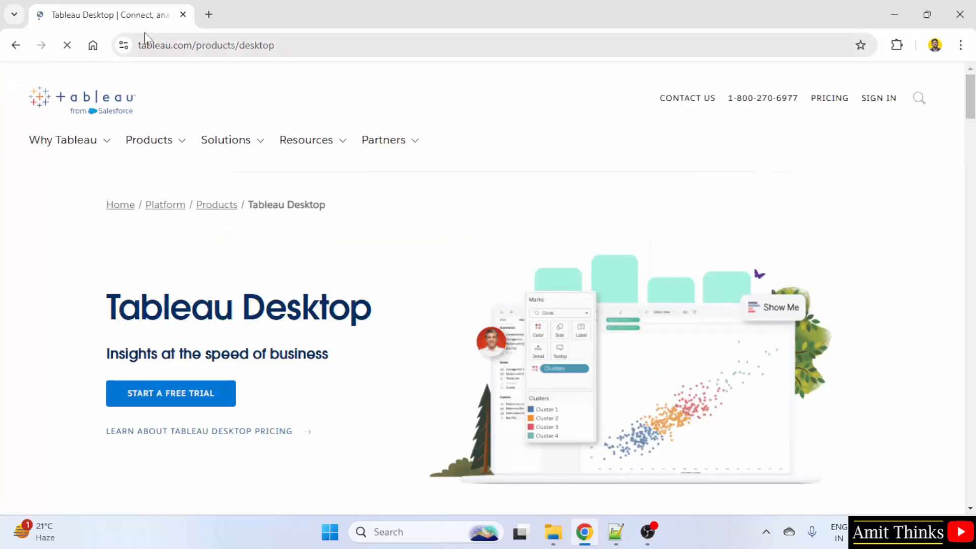
left_click(306, 139)
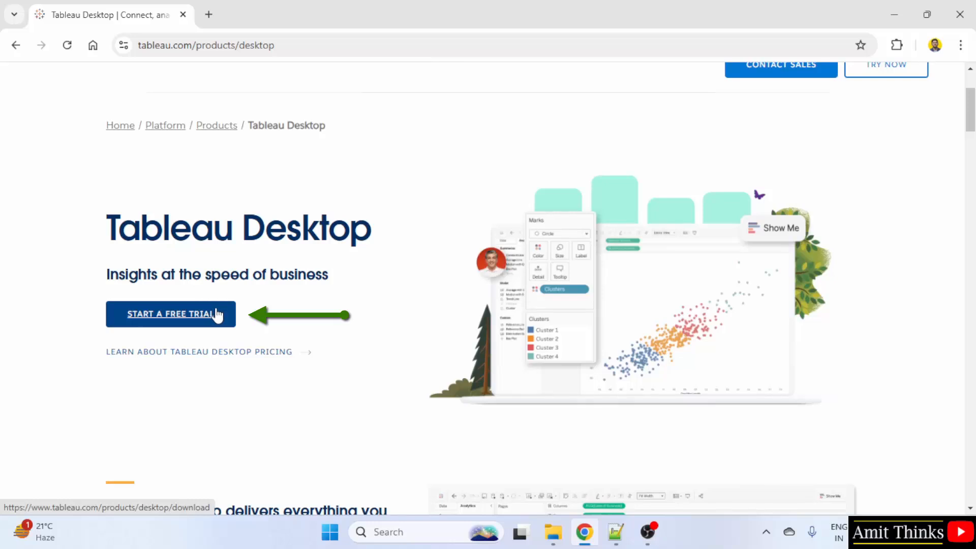
left_click(170, 314)
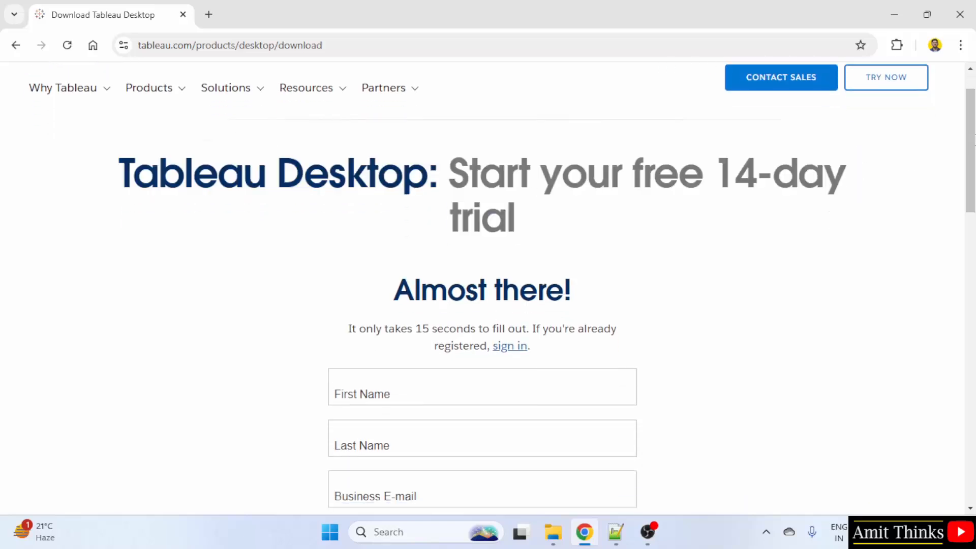
Submit the trial form with 1 - 20 employees, IT department and Director role.
scroll("down", 3)
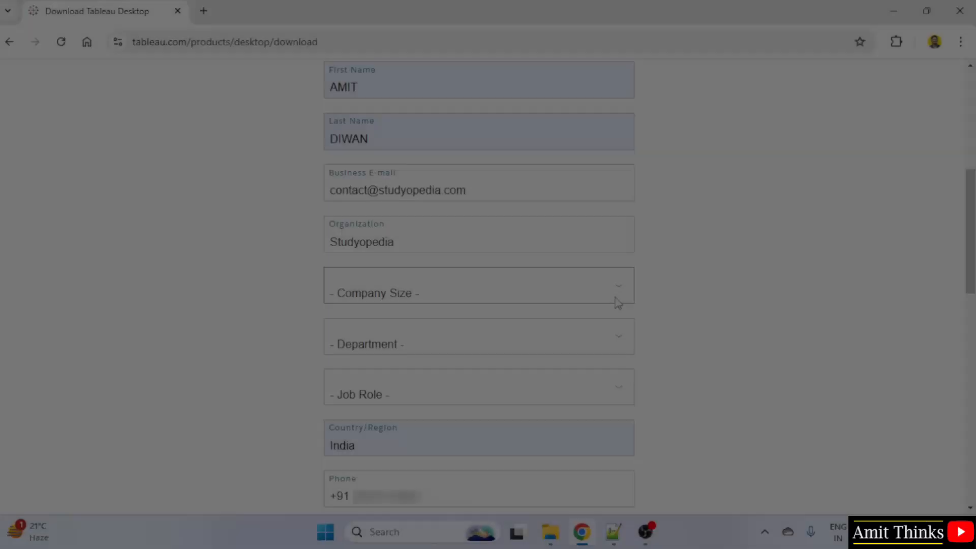
left_click(478, 293)
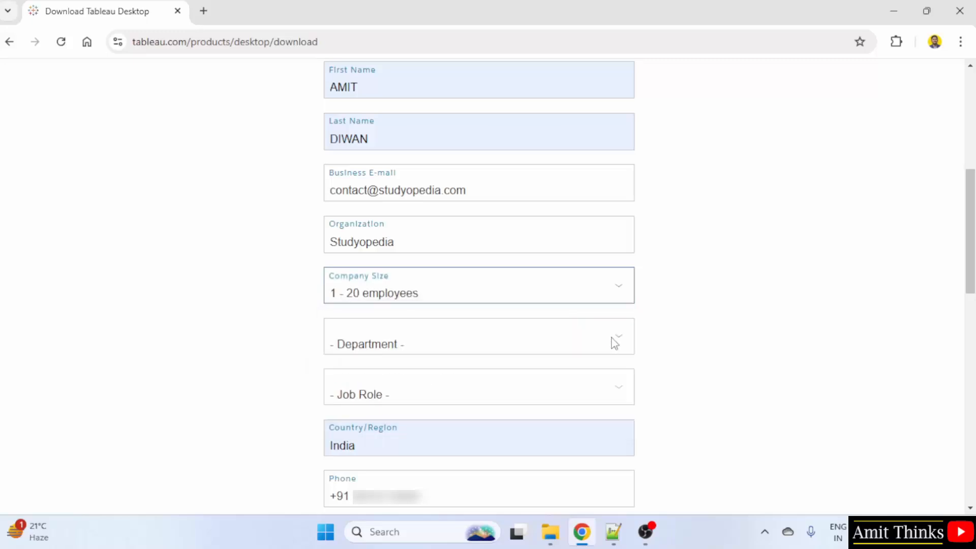
left_click(478, 344)
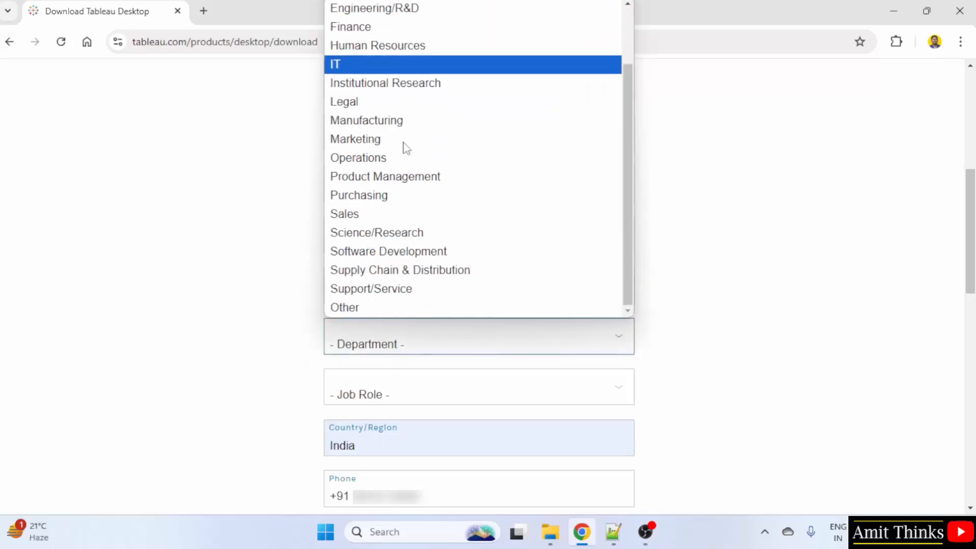
left_click(336, 63)
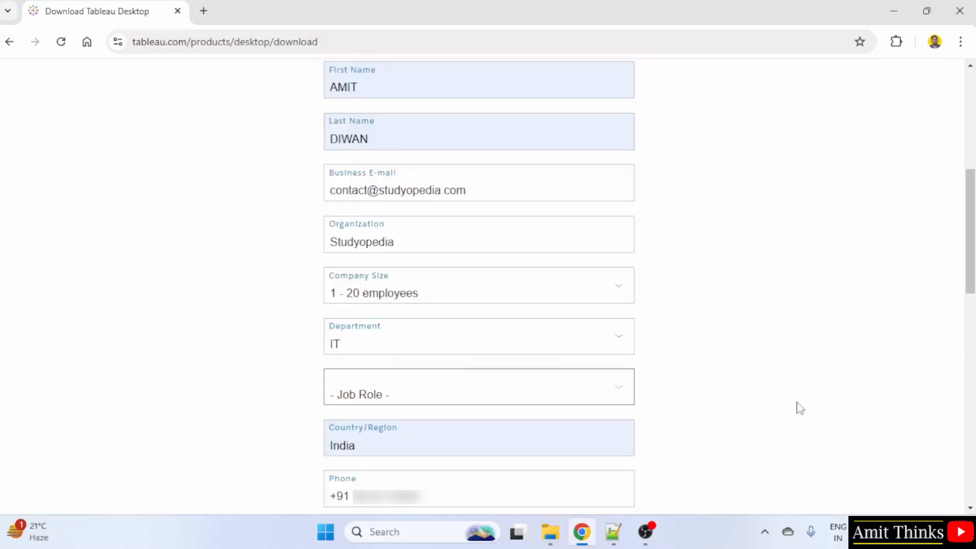
left_click(478, 385)
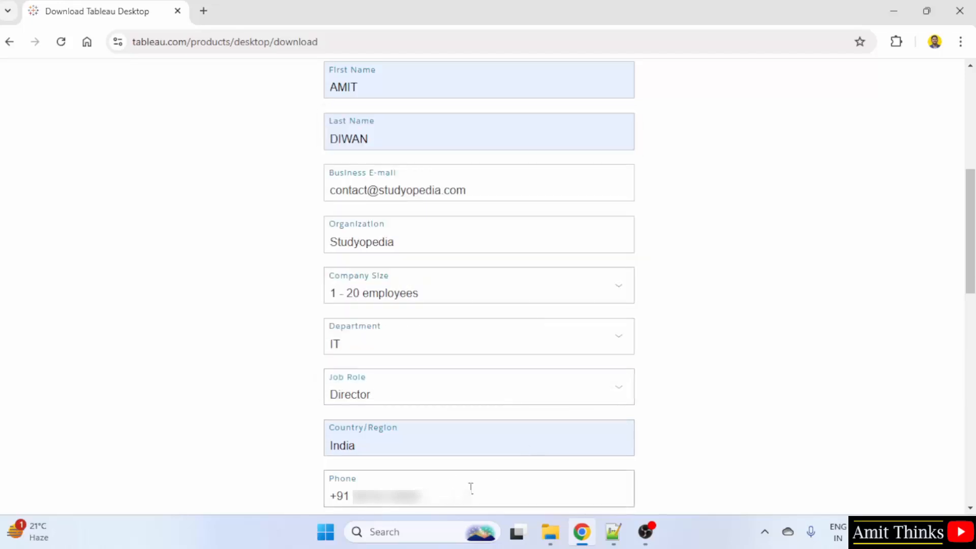
scroll("down", 3)
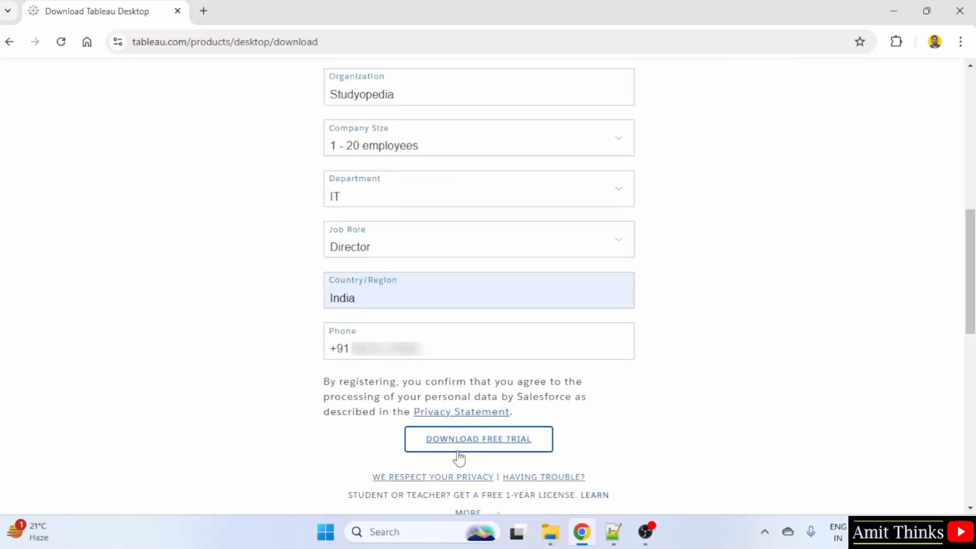
left_click(478, 439)
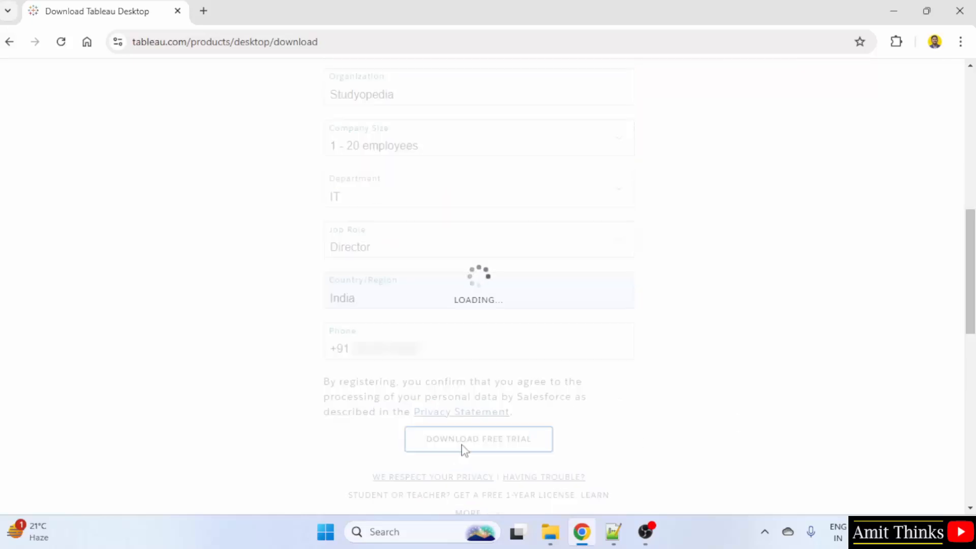
left_click(478, 439)
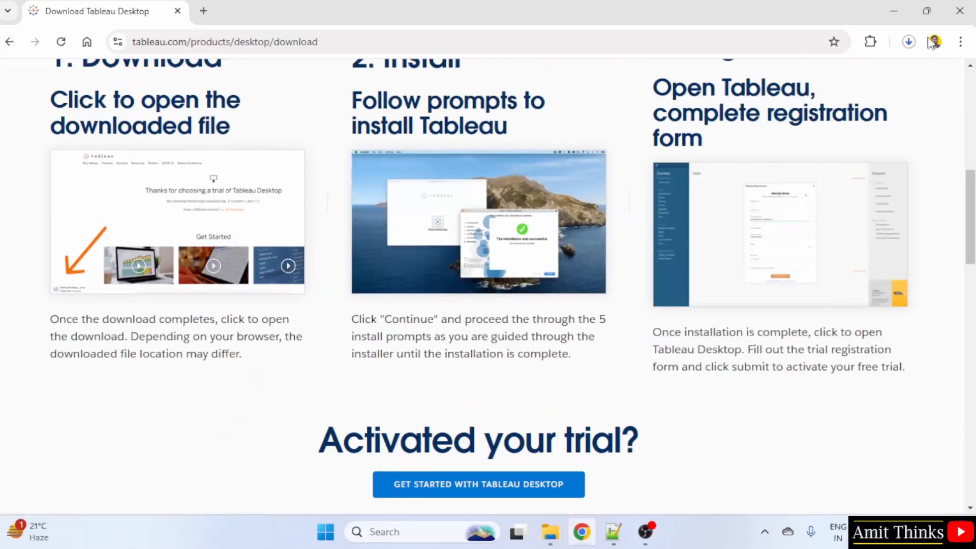
Open TableauDesktop-64bit-2024-3-1.exe from Chrome's recent downloads.
left_click(909, 42)
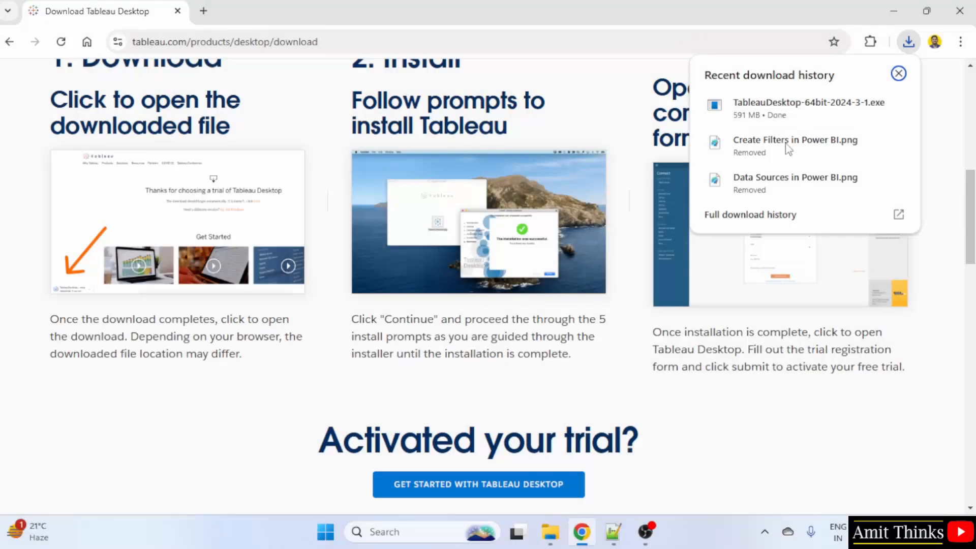
right_click(806, 103)
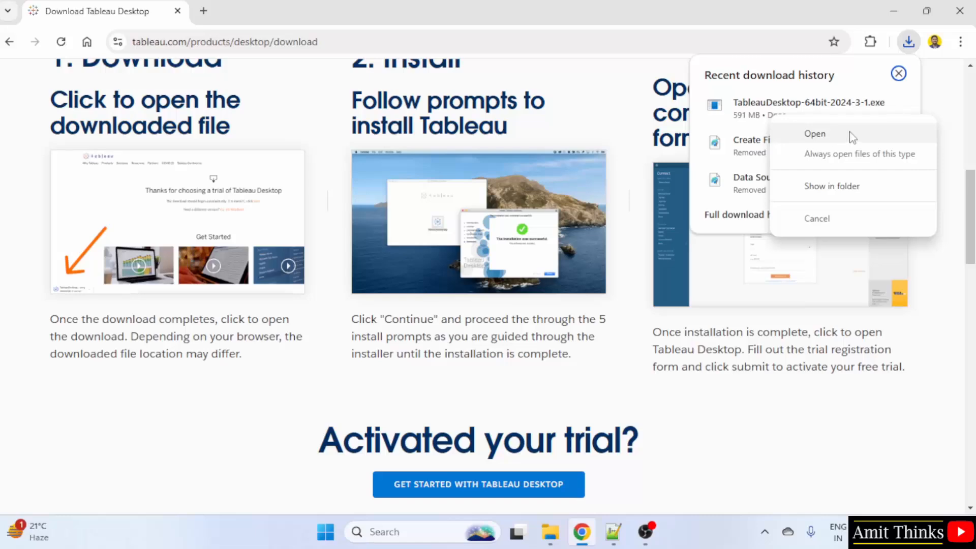
left_click(814, 134)
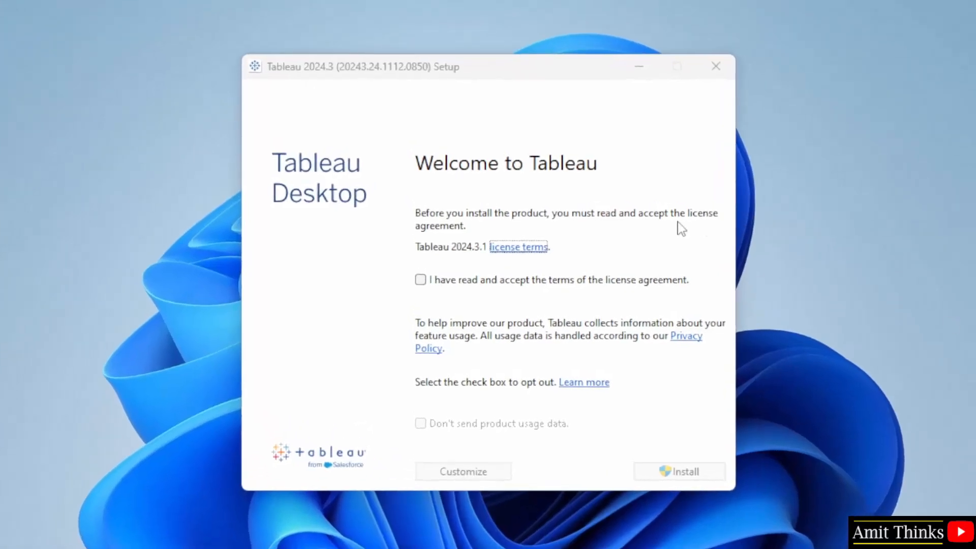
Accept the license terms and run the Tableau Desktop 2024.3 installation.
left_click(420, 280)
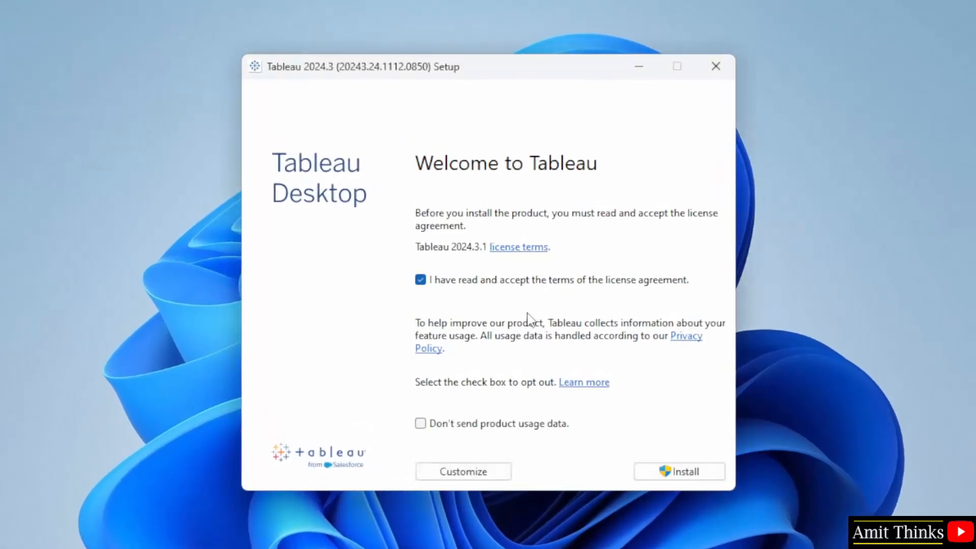
mouse_move(639, 293)
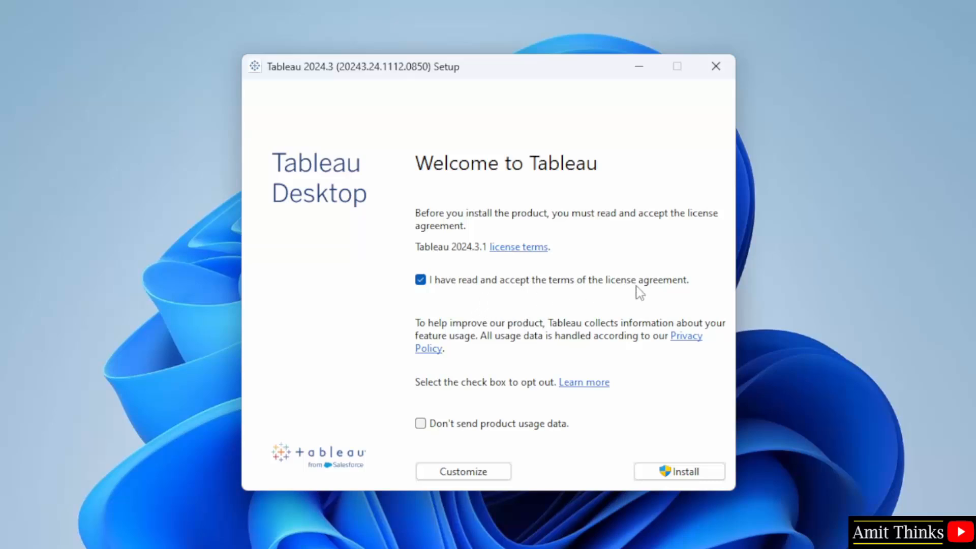
mouse_move(536, 305)
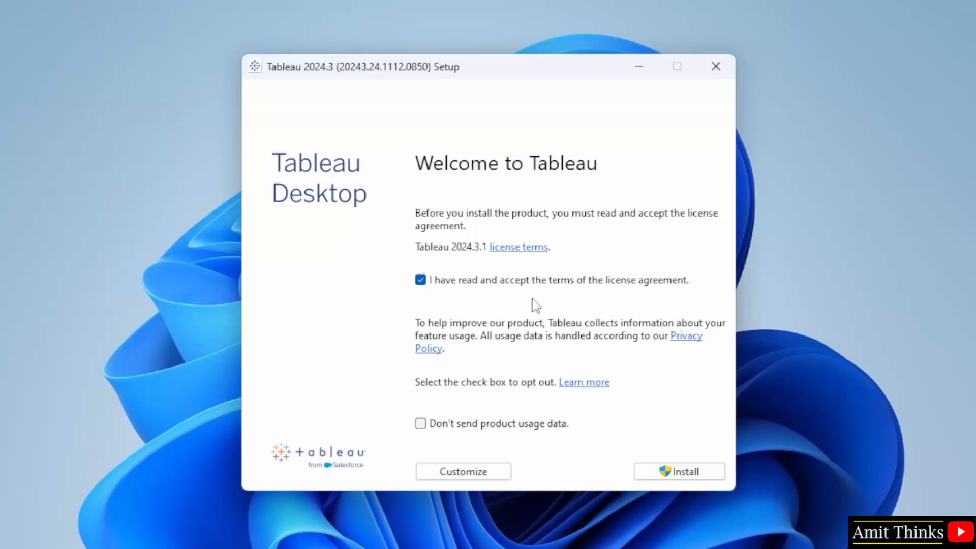
mouse_move(497, 360)
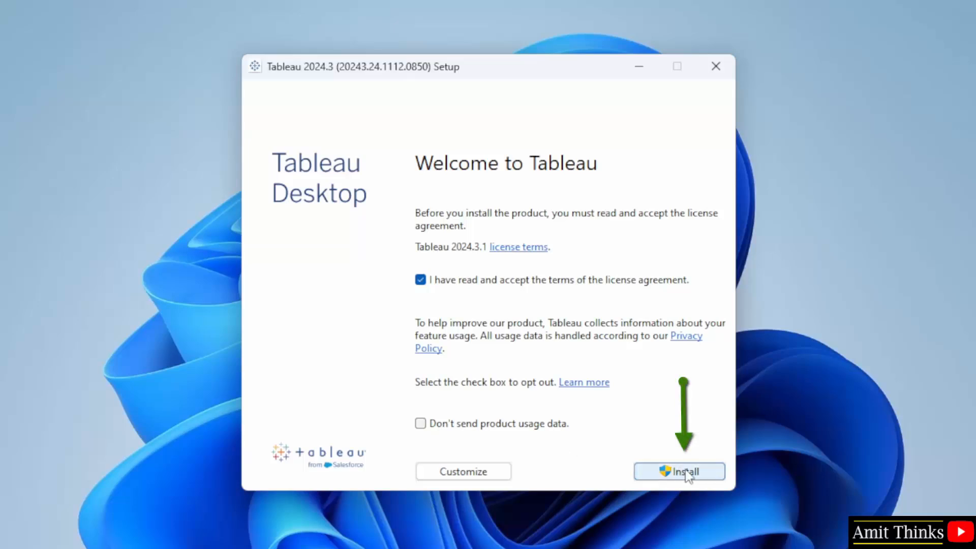
left_click(678, 471)
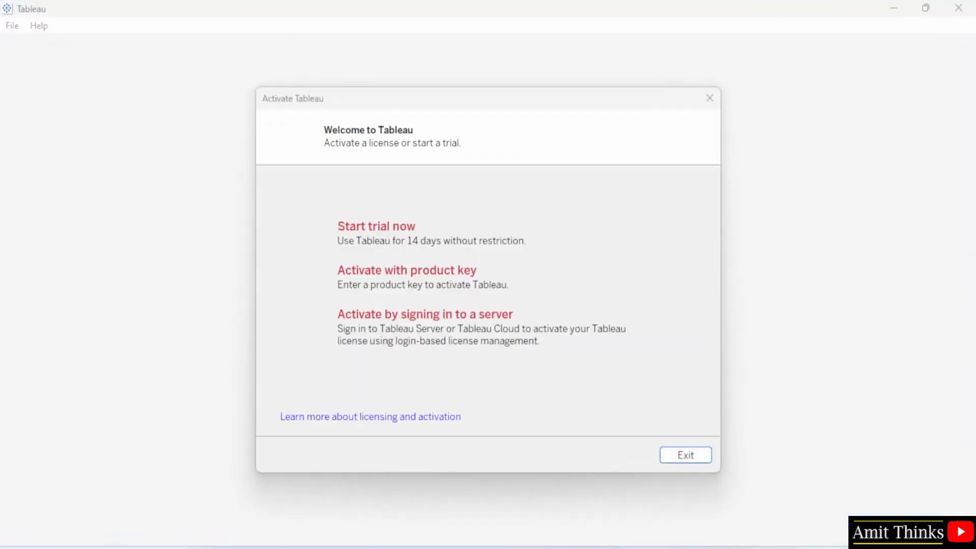
mouse_move(446, 203)
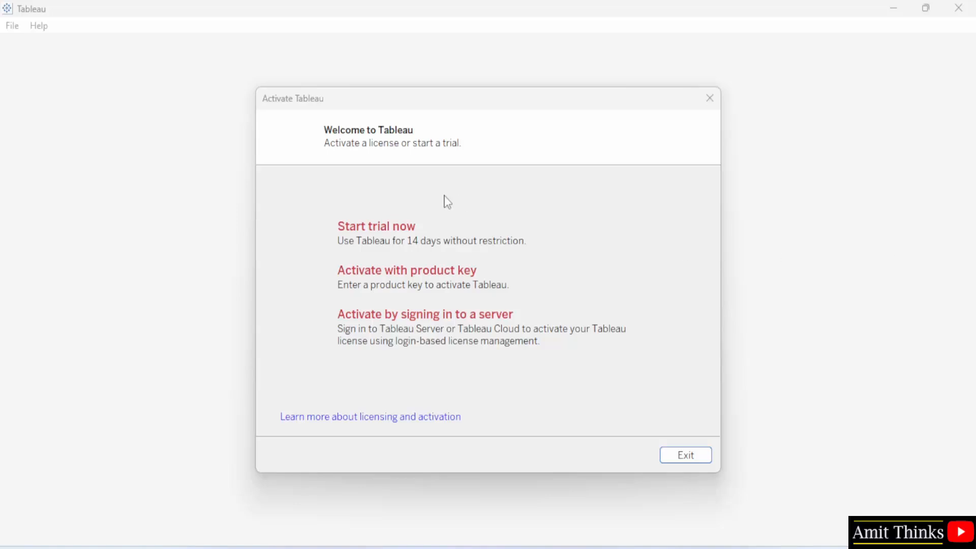
mouse_move(486, 248)
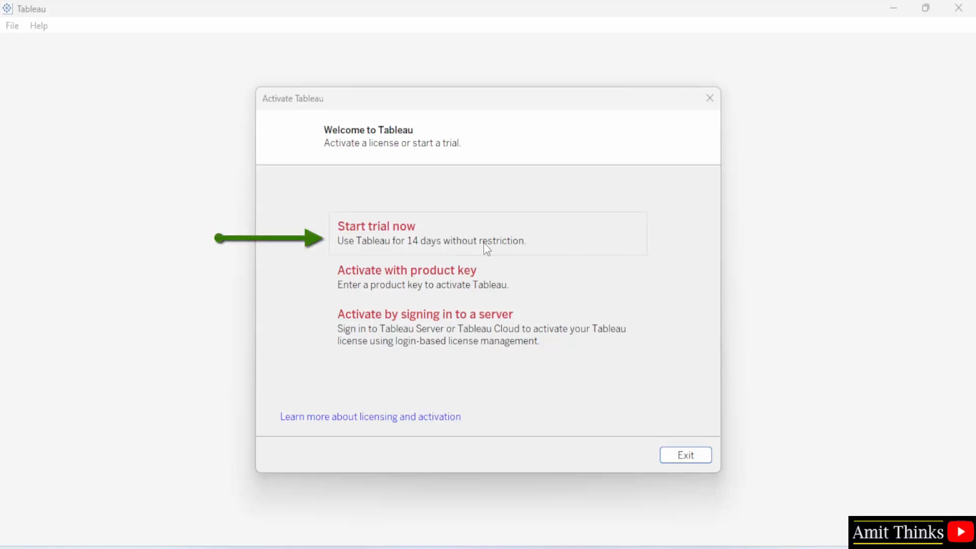
mouse_move(482, 250)
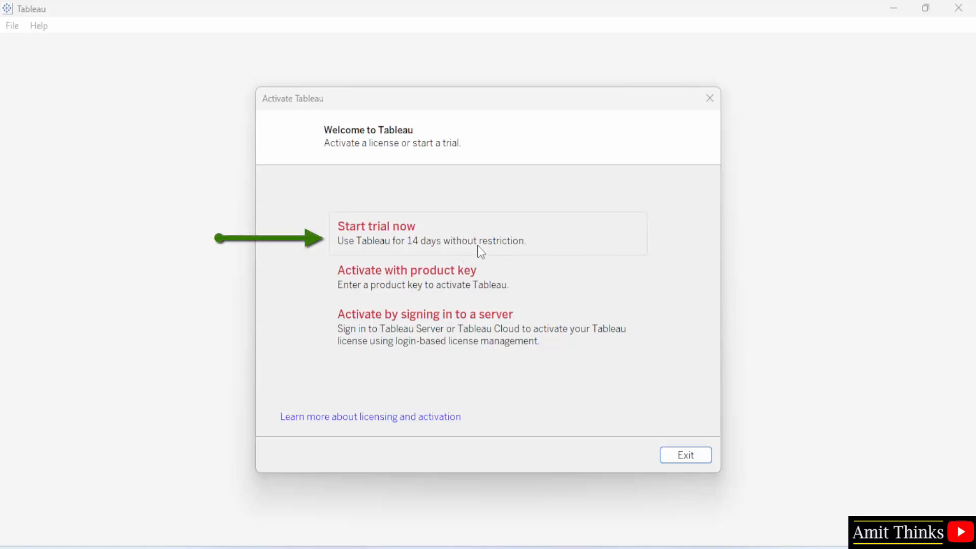
mouse_move(539, 250)
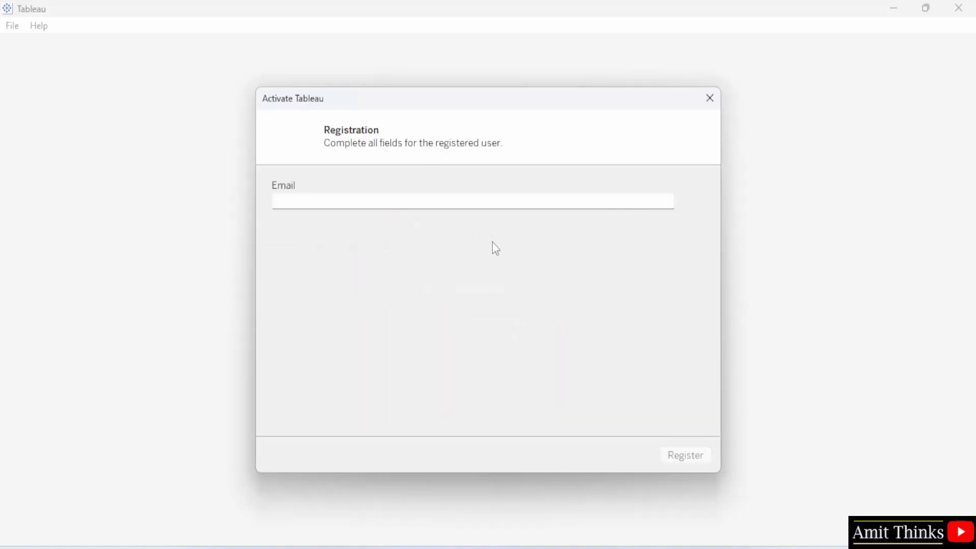
left_click(472, 200)
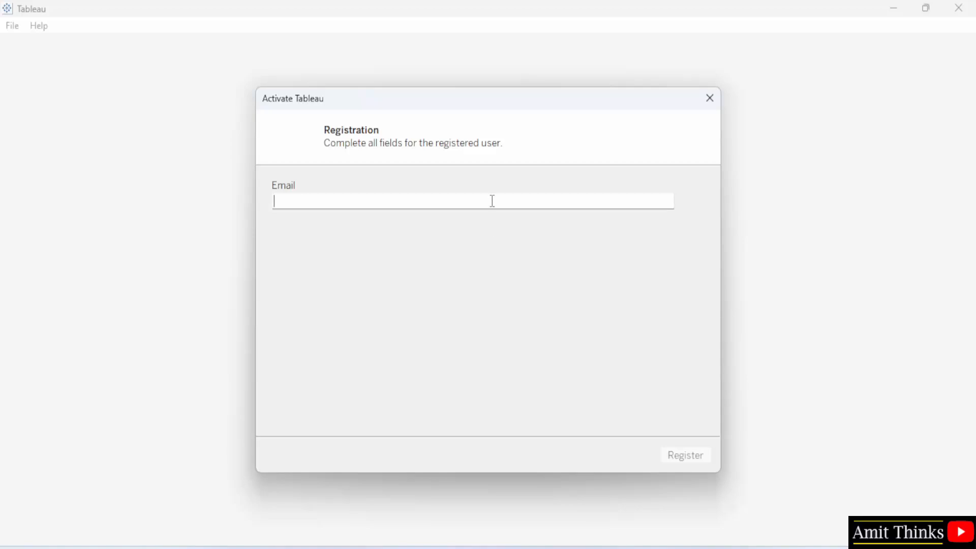
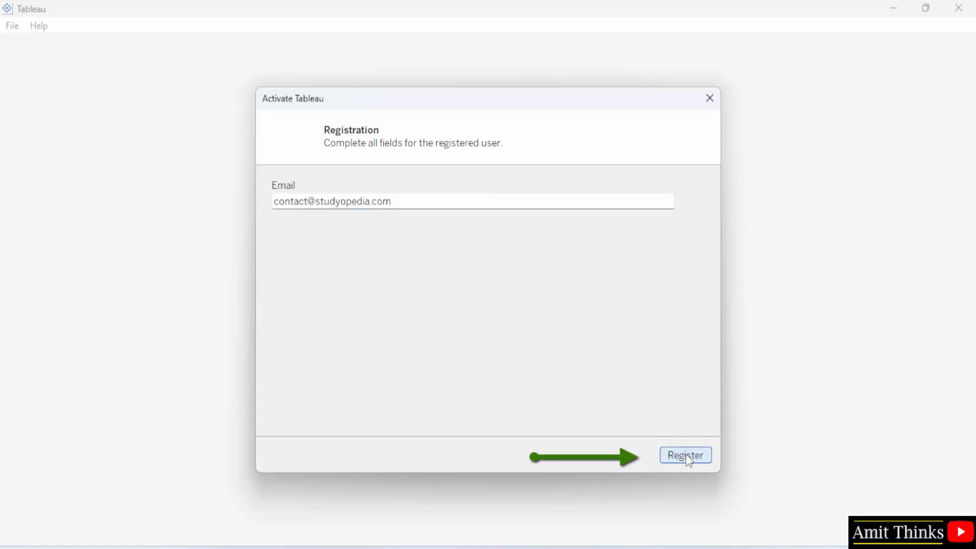
left_click(685, 455)
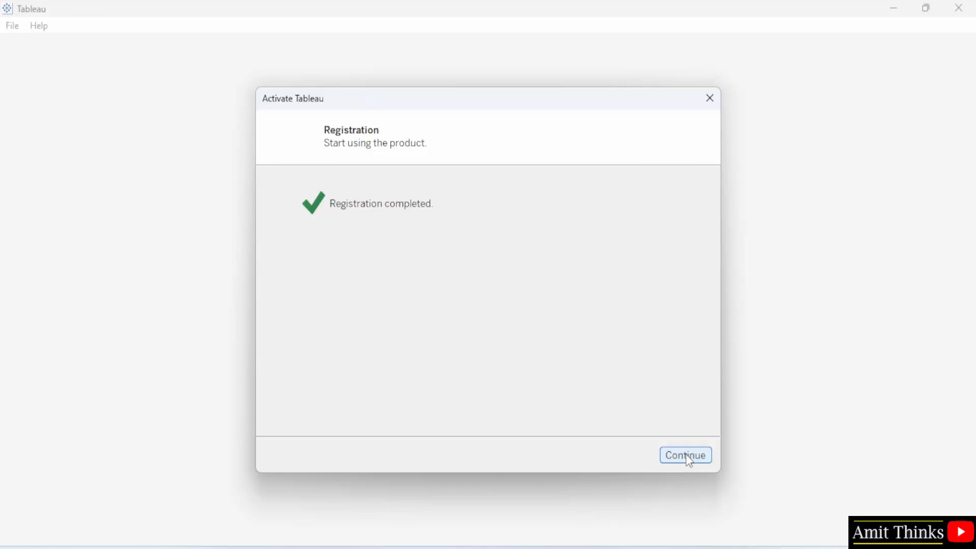
mouse_move(575, 472)
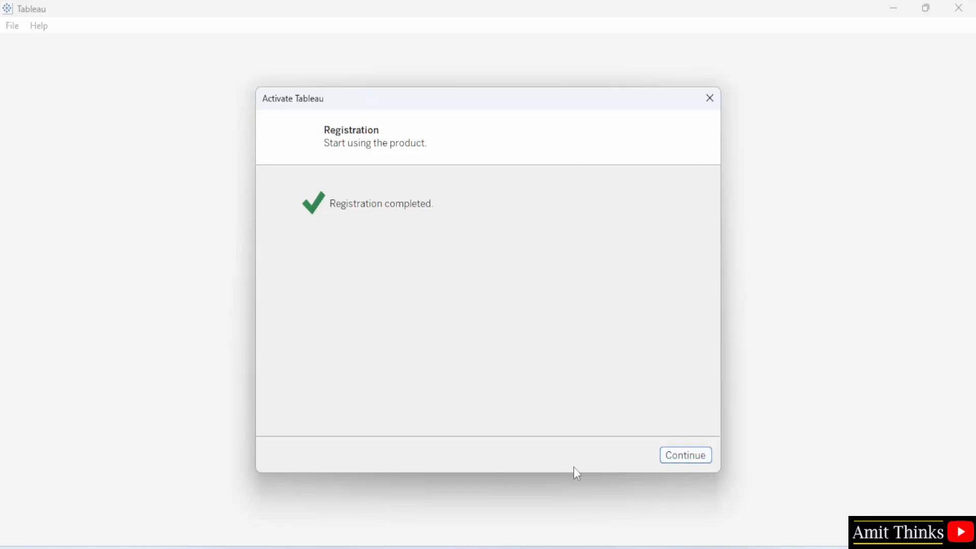
left_click(684, 455)
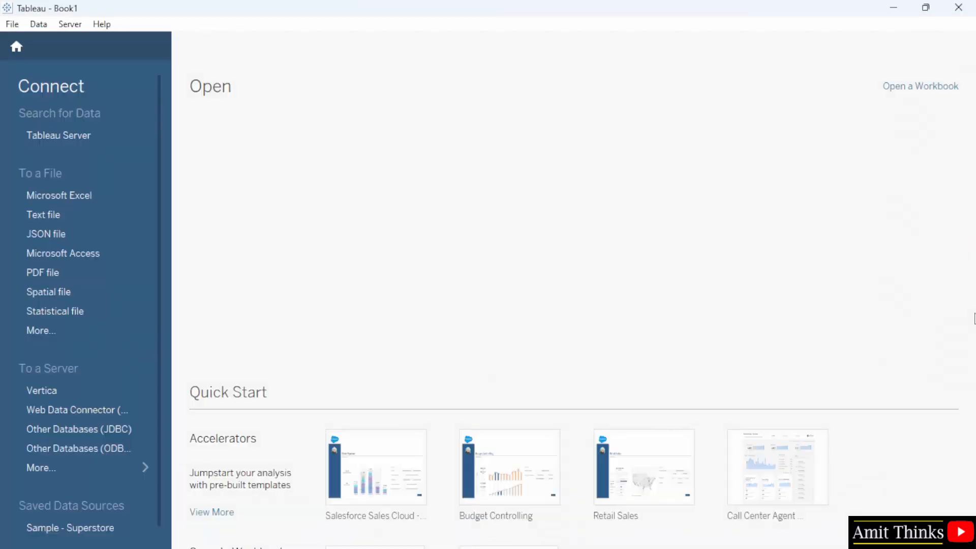
mouse_move(284, 86)
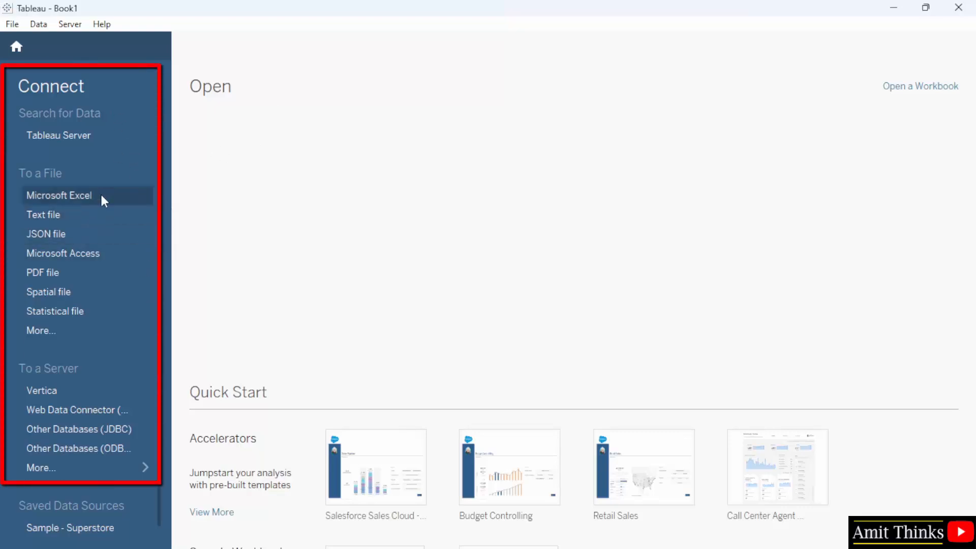
mouse_move(127, 249)
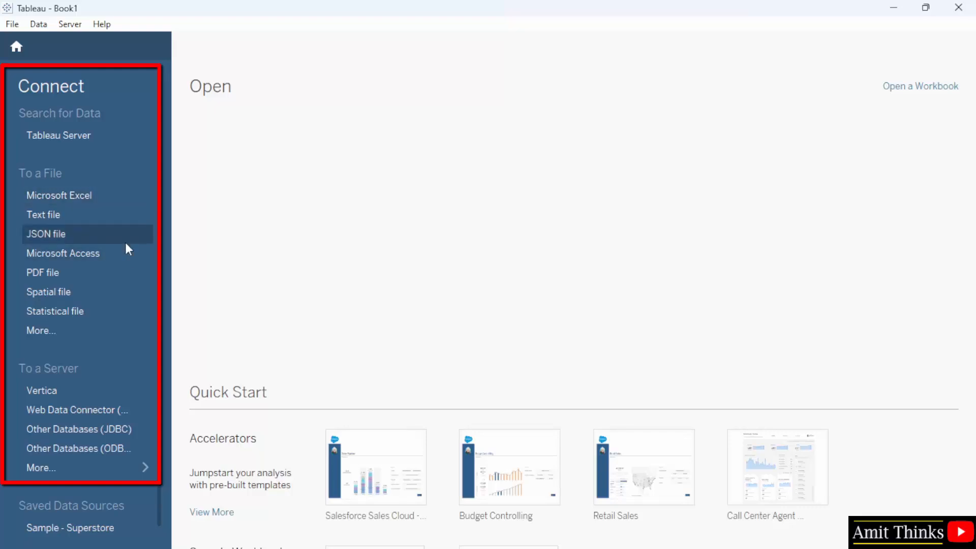
mouse_move(120, 355)
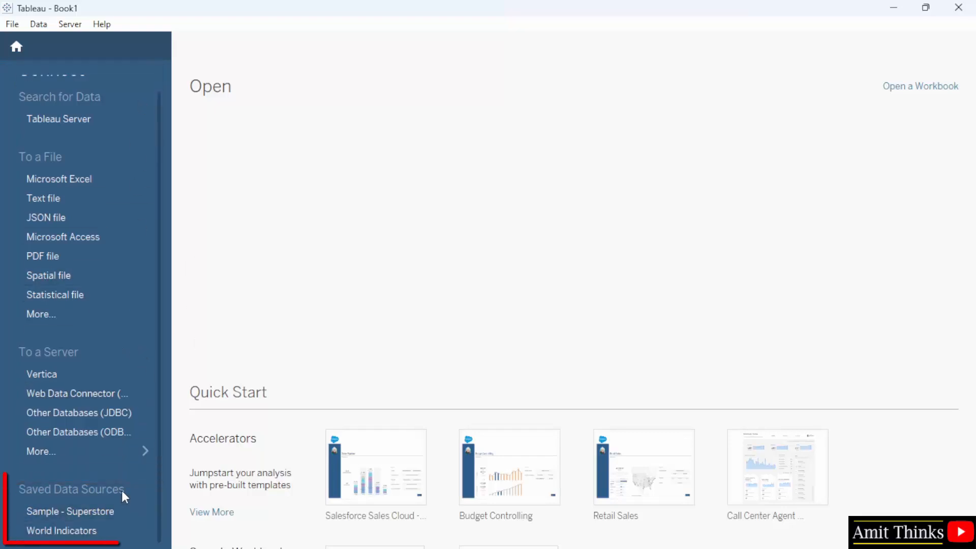
mouse_move(75, 511)
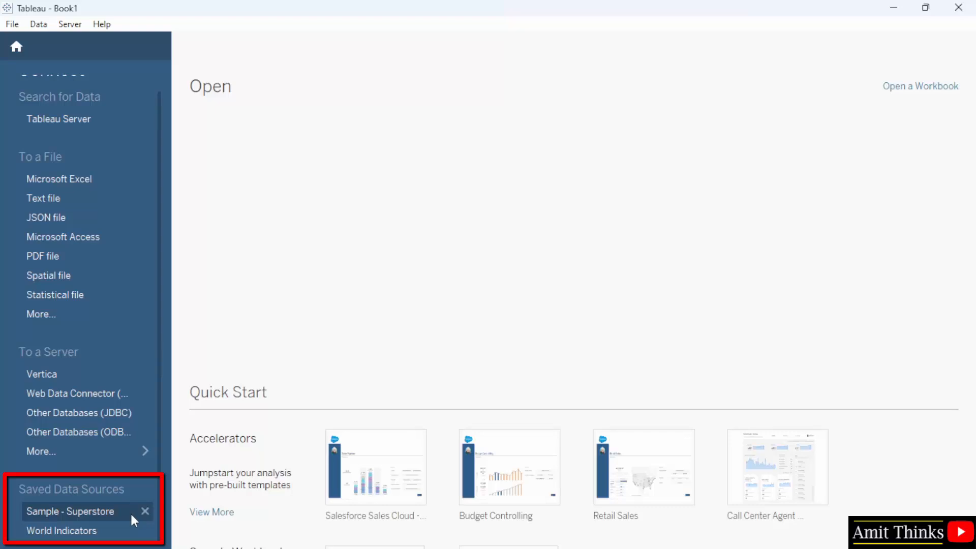
mouse_move(243, 465)
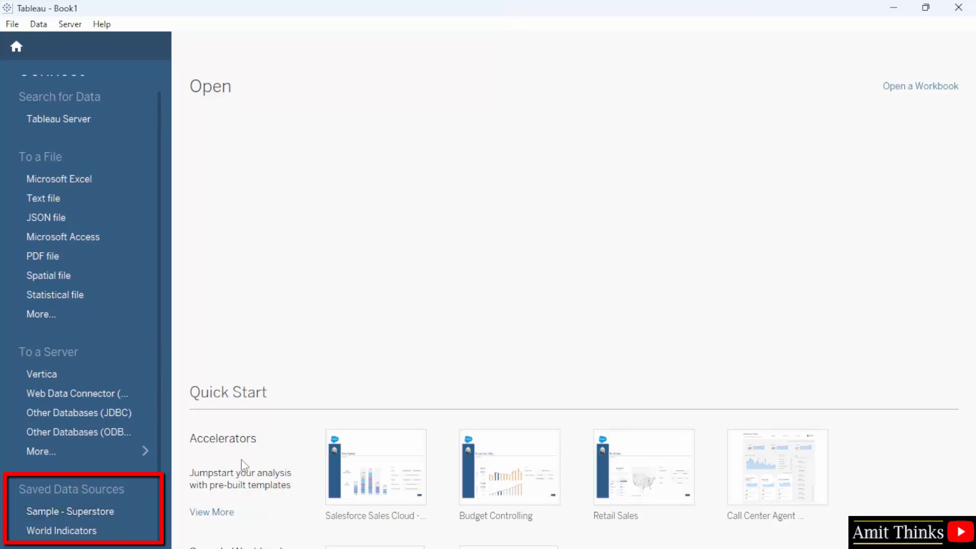
mouse_move(934, 497)
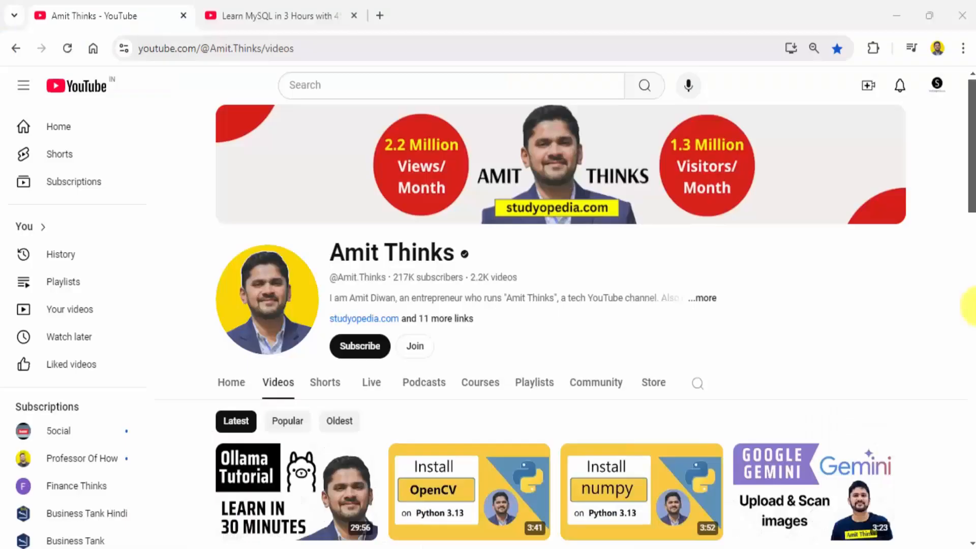
View the channel's membership tiers, then open the ₹40 Super Thanks offer on the MySQL video.
left_click(249, 48)
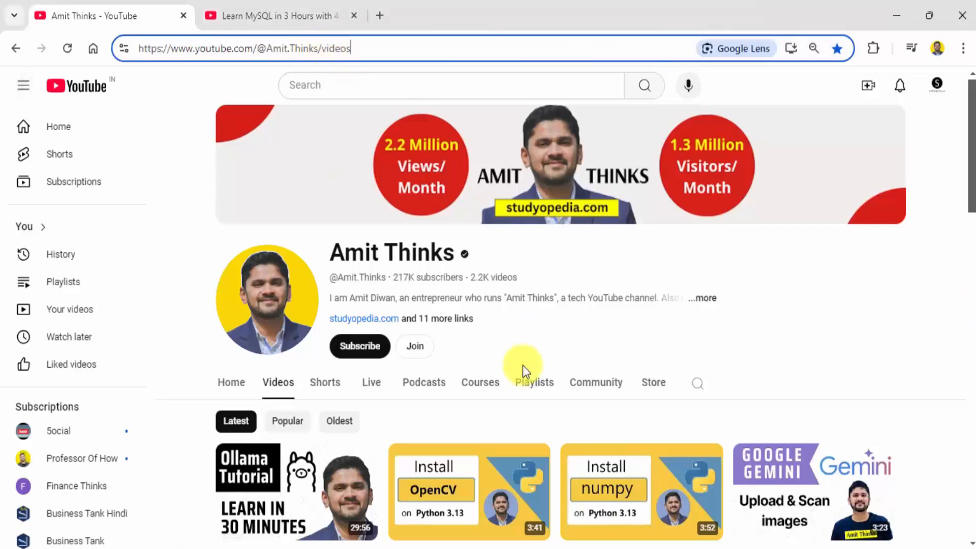
mouse_move(423, 382)
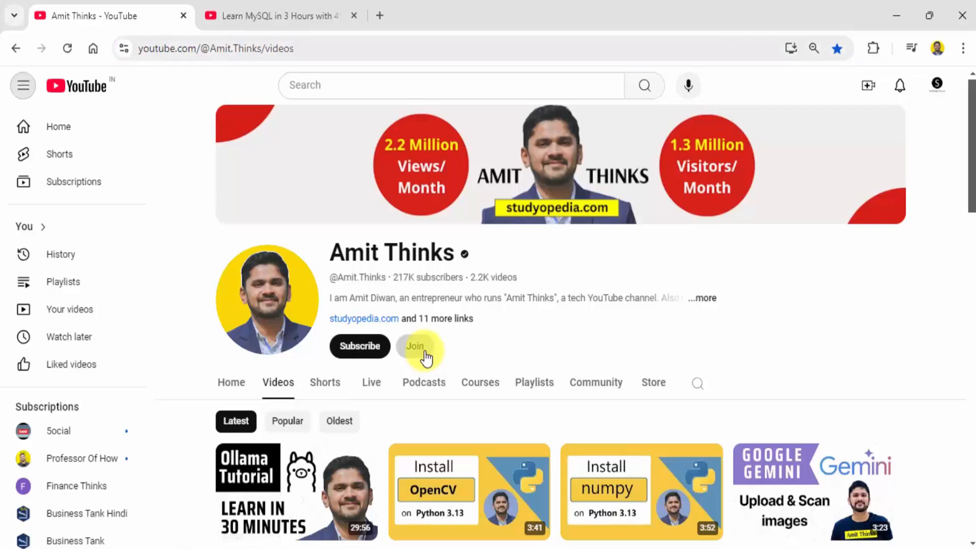
left_click(415, 347)
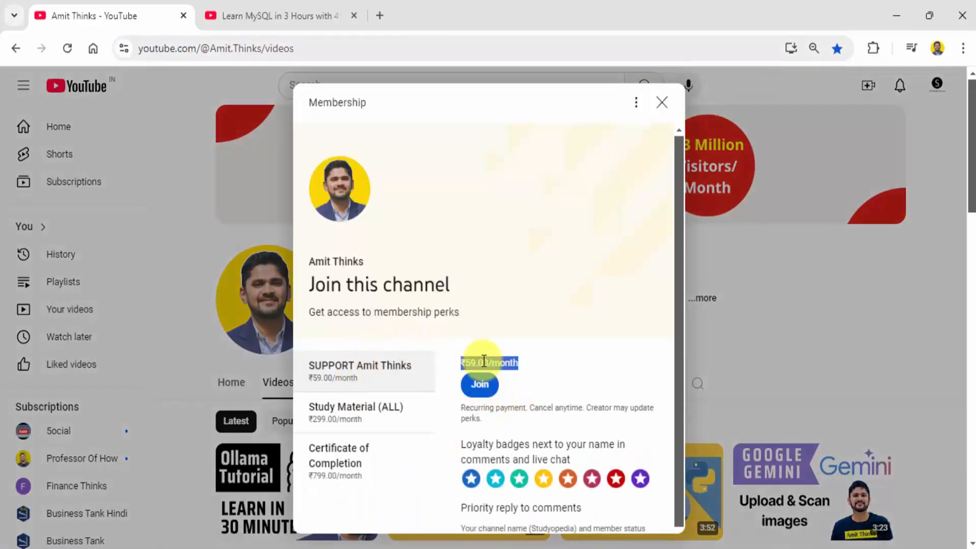
left_click(280, 16)
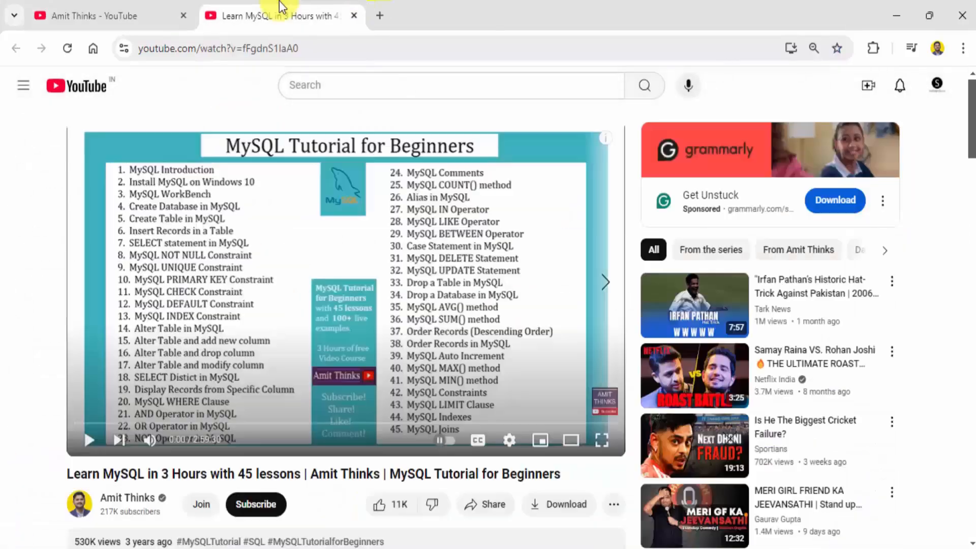
scroll("down", 3)
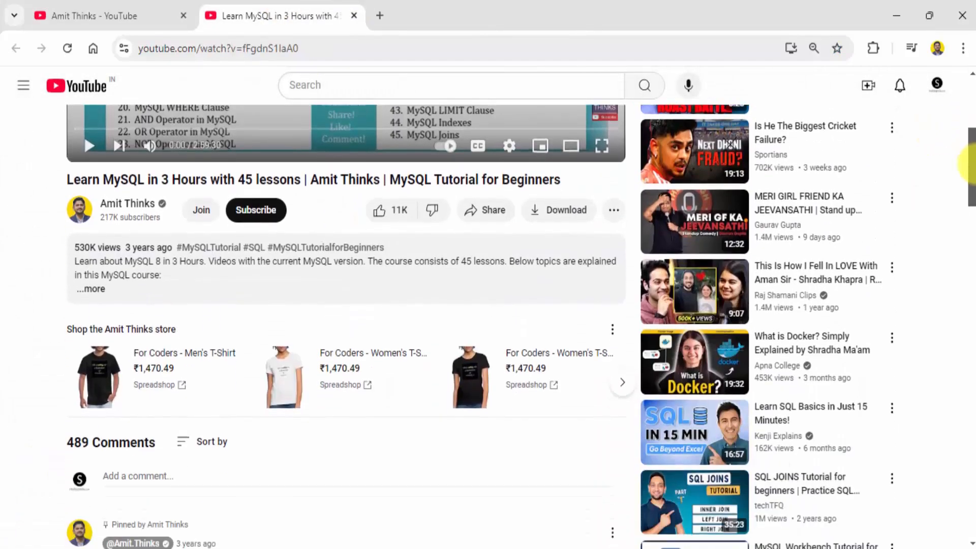
left_click(613, 210)
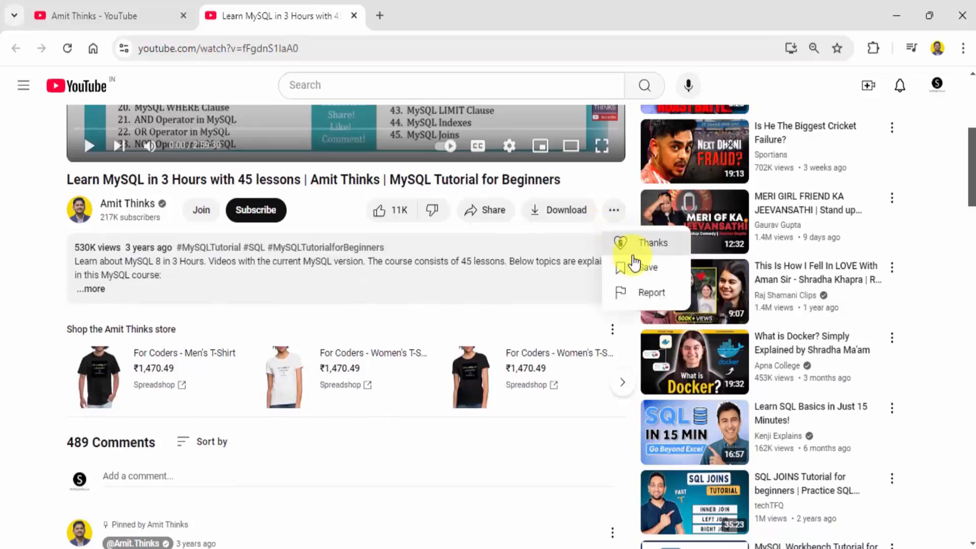
left_click(653, 243)
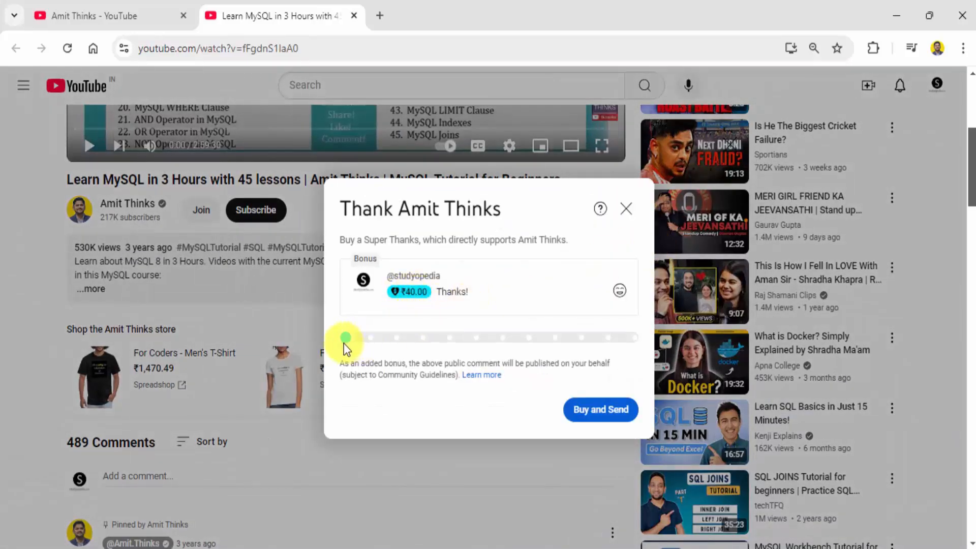
mouse_move(599, 410)
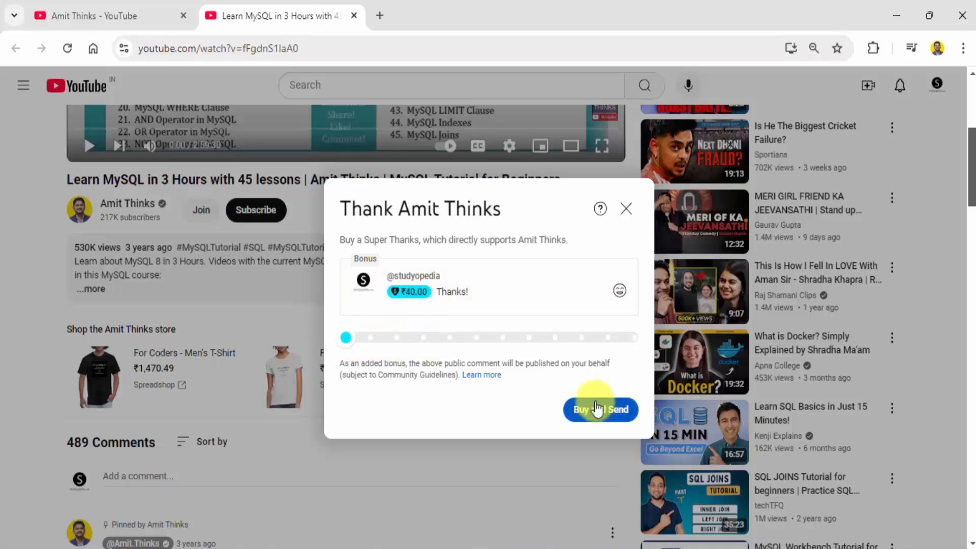